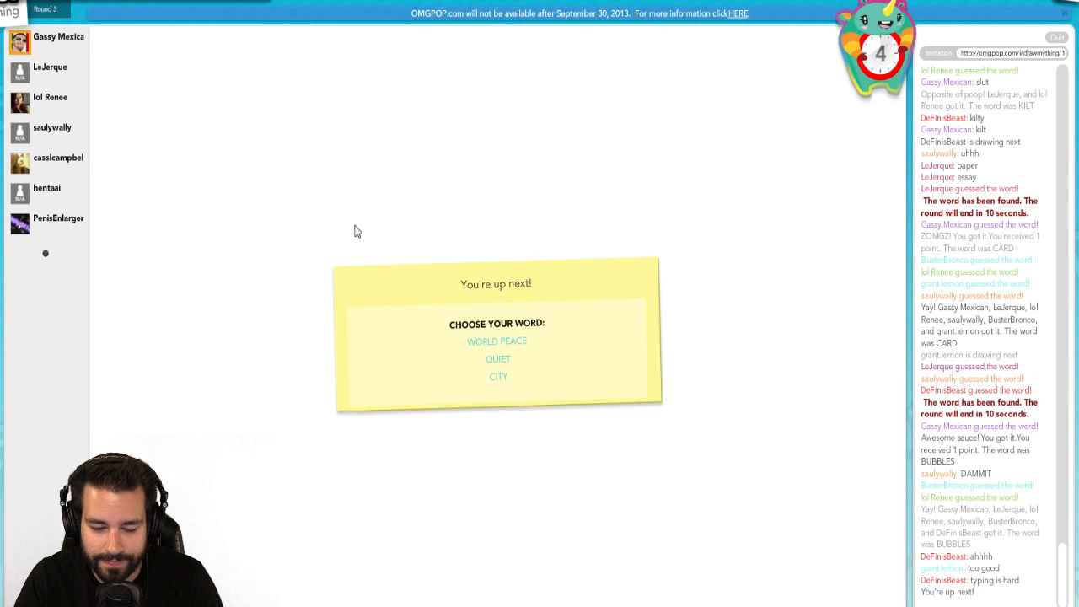
{"action": "mouse_move", "coordinate": [532, 373]}
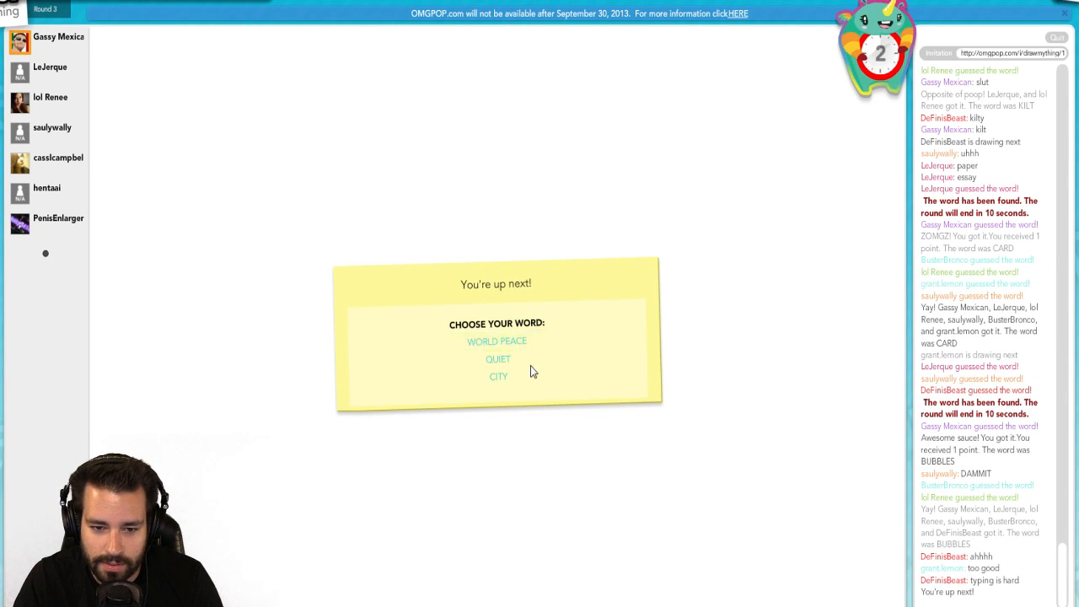
Choose CITY from the three word options on the 'You're up next!' card.
{"action": "left_click", "coordinate": [498, 375]}
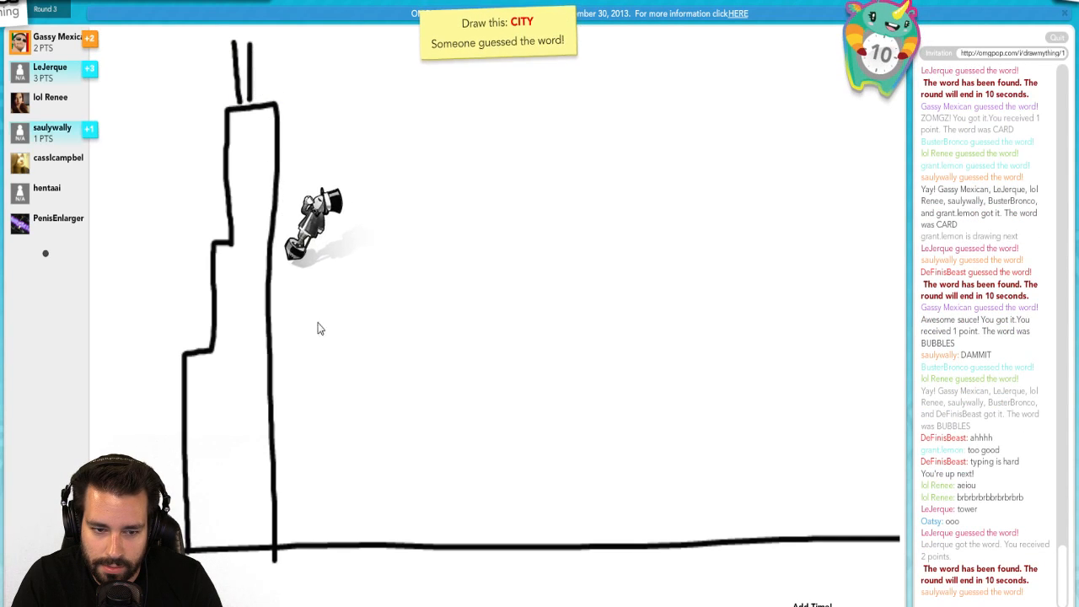
Draw a tall vertical tower edge for the CITY skyline.
{"action": "left_click_drag", "start_coordinate": [327, 283], "coordinate": [329, 543]}
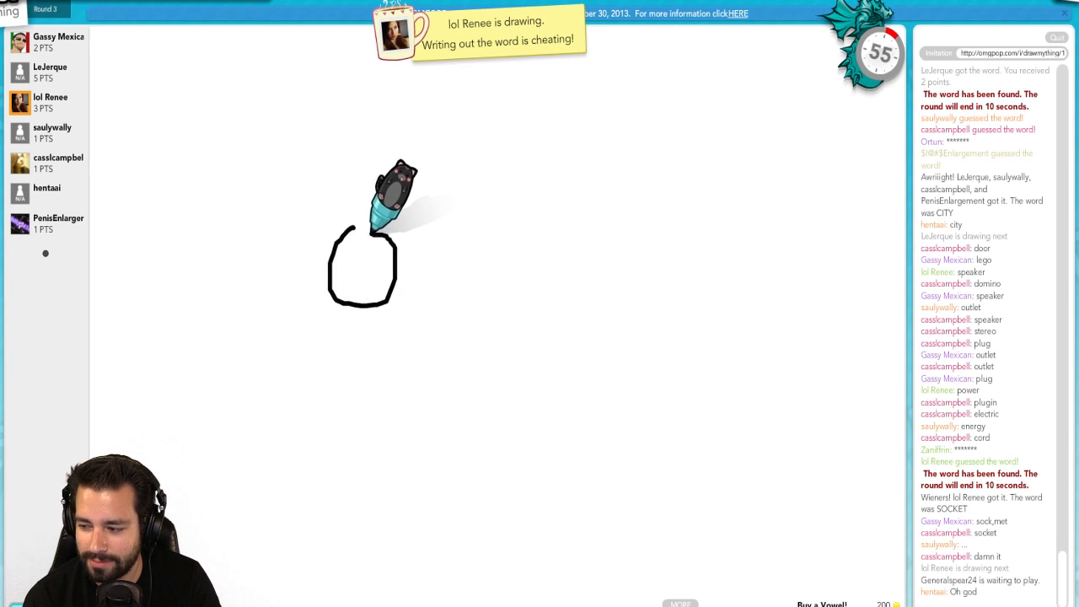
Drag on the canvas while another player's round plays out until DEATH is revealed.
{"action": "left_click_drag", "start_coordinate": [362, 231], "coordinate": [367, 413]}
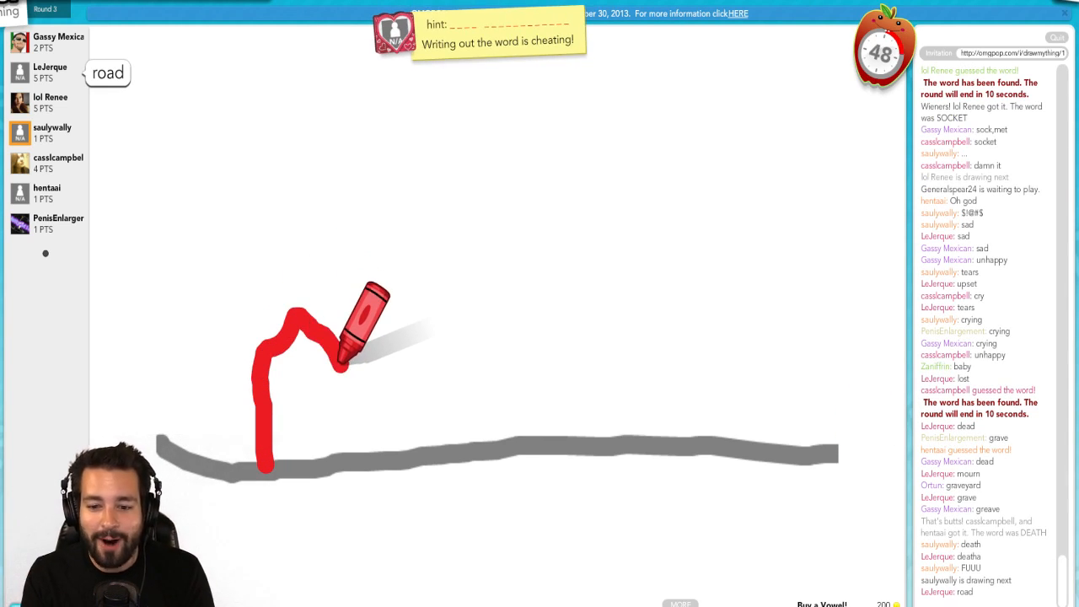
Drag on the canvas while the road-and-red-shape round ends with FIRE EXTINGUISHER.
{"action": "left_click_drag", "start_coordinate": [354, 345], "coordinate": [367, 459]}
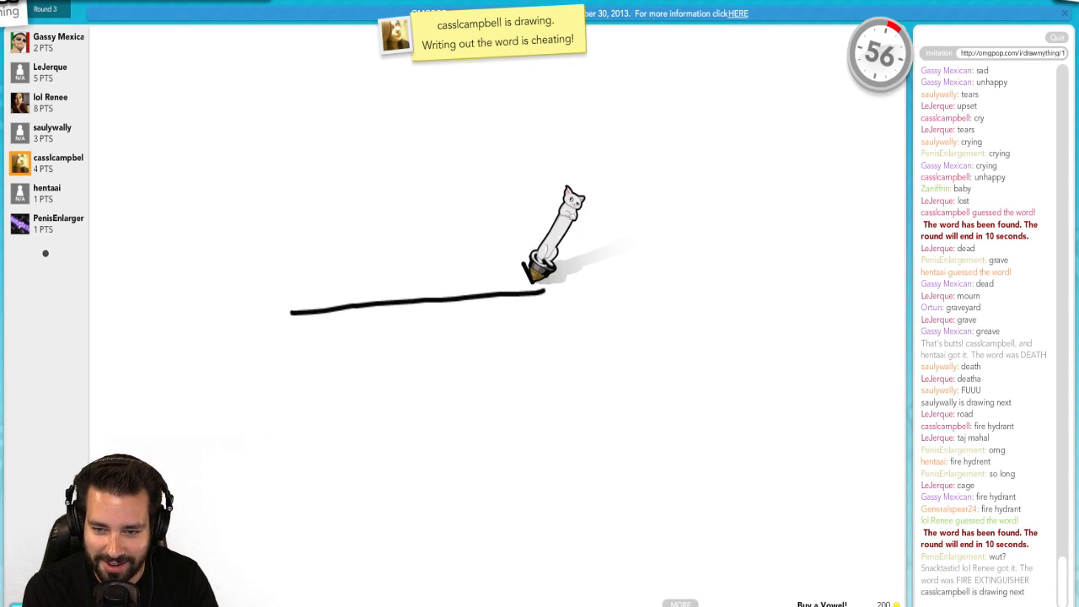
Make a short horizontal drag on the canvas during the ARROW round.
{"action": "left_click_drag", "start_coordinate": [539, 295], "coordinate": [556, 299]}
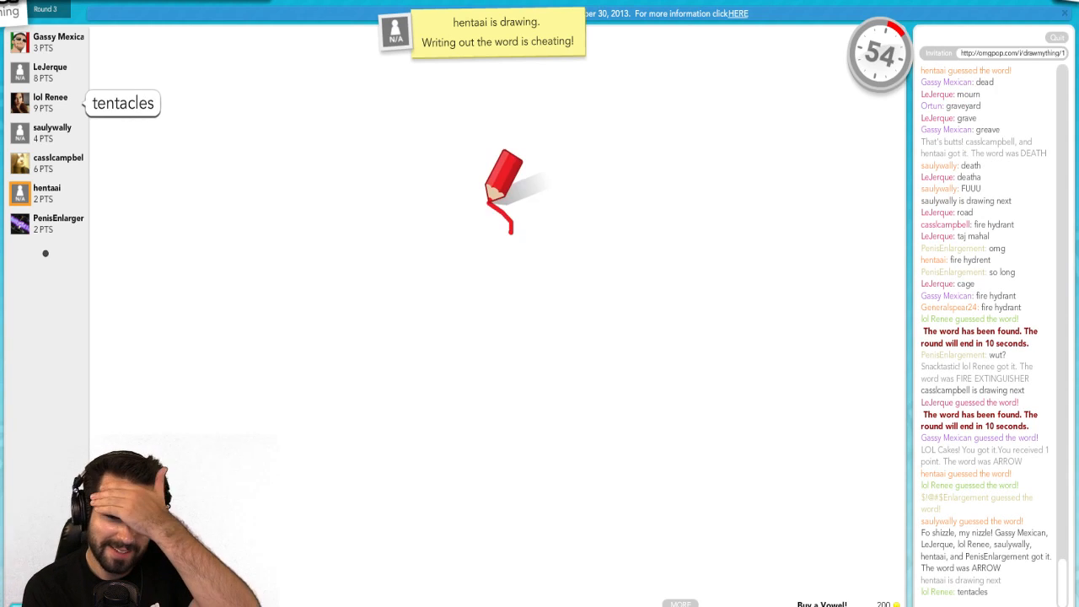
Drag across the canvas as the next player's red sketch begins.
{"action": "left_click_drag", "start_coordinate": [506, 198], "coordinate": [472, 408]}
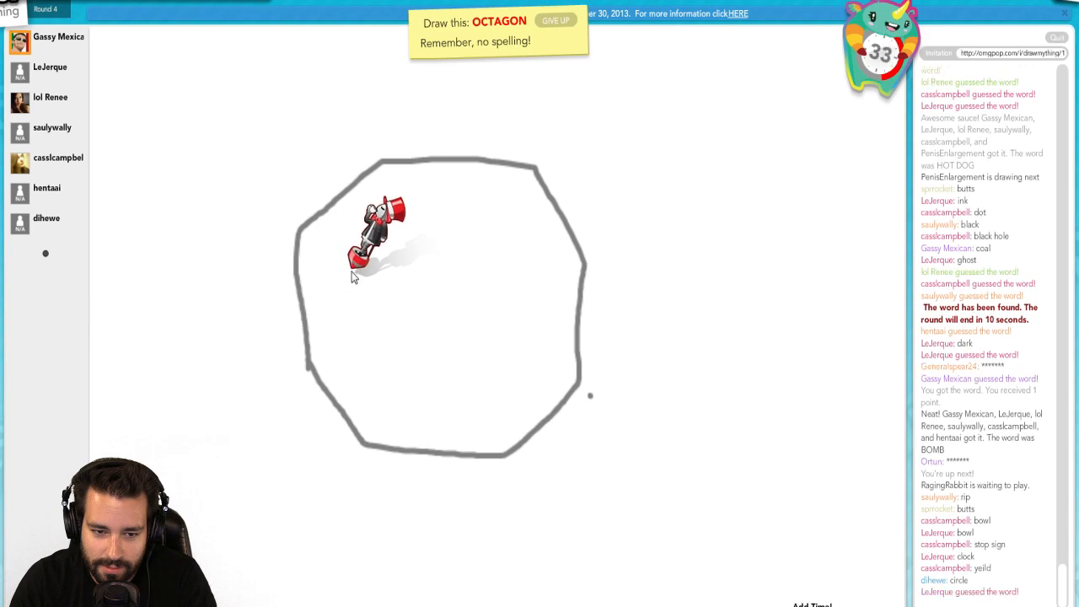
Trace another side of the grey octagon outline.
{"action": "left_click_drag", "start_coordinate": [345, 269], "coordinate": [396, 337]}
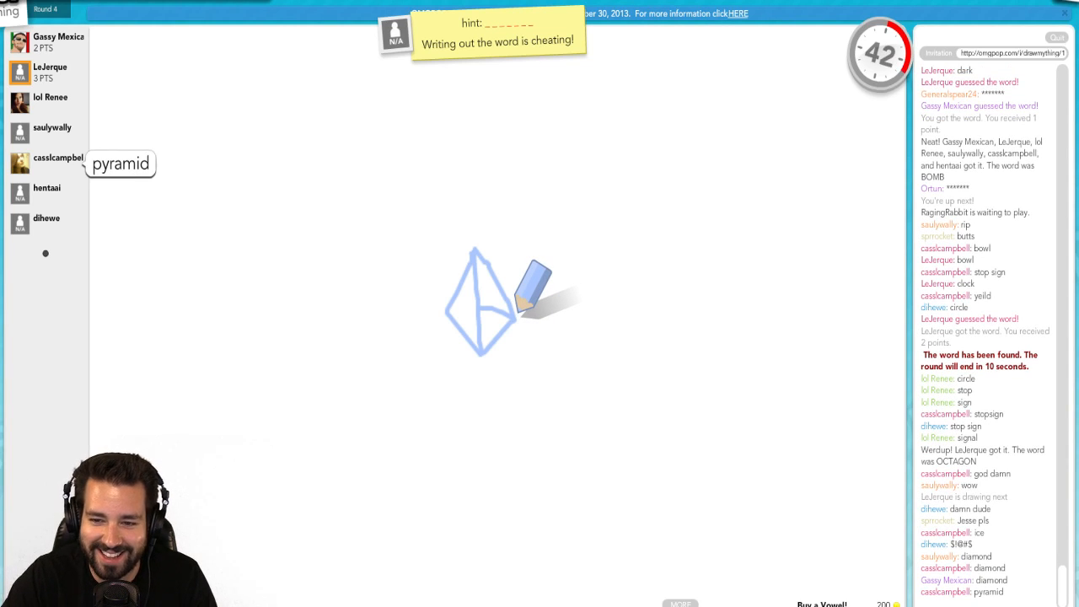
Drag on the canvas while the blue CRYSTAL sketch is being guessed.
{"action": "left_click_drag", "start_coordinate": [628, 265], "coordinate": [657, 397]}
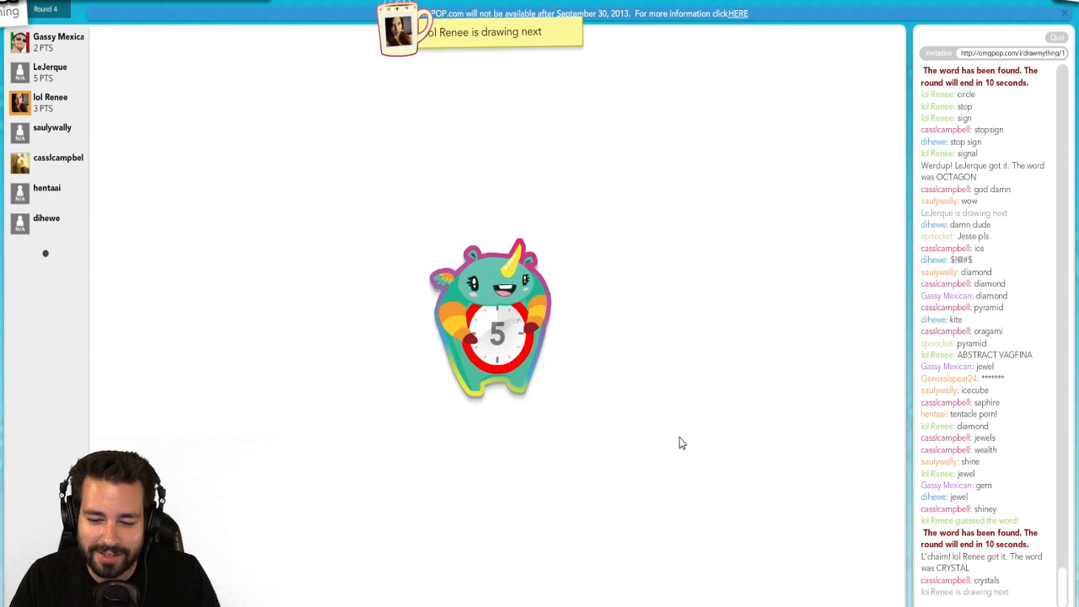
{"action": "mouse_move", "coordinate": [671, 426]}
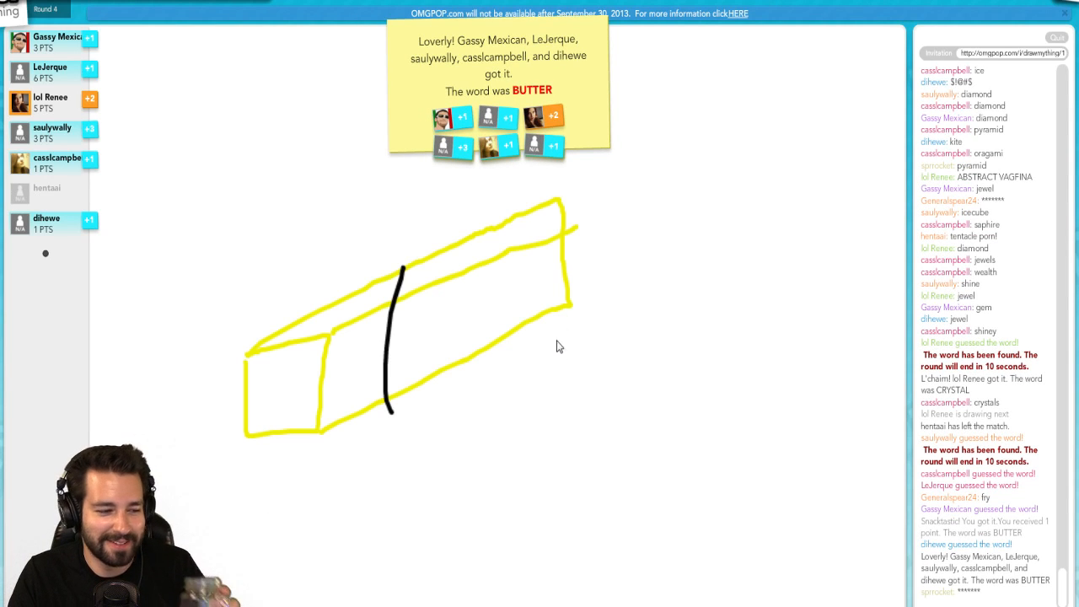
{"action": "mouse_move", "coordinate": [595, 339]}
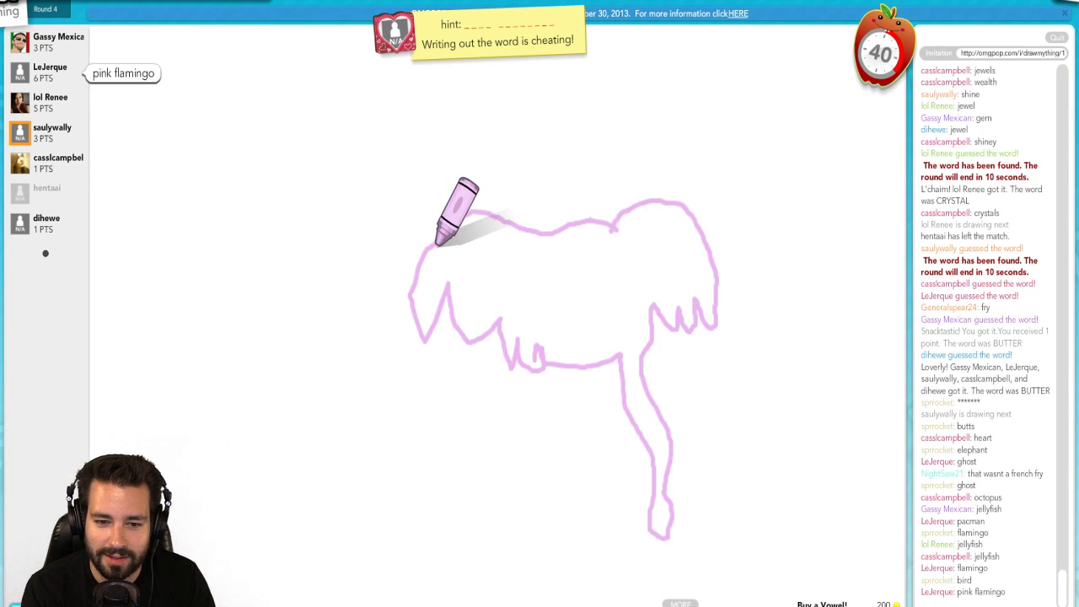
Drag across the canvas while the pink drawing round plays out.
{"action": "left_click_drag", "start_coordinate": [464, 211], "coordinate": [547, 413]}
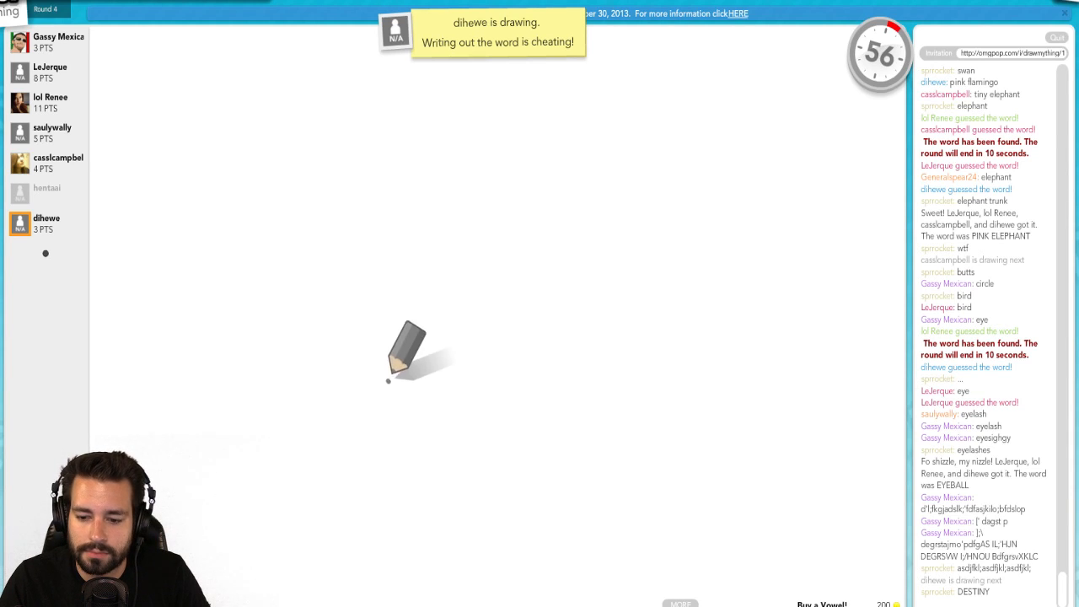
Drag on the canvas during the last turns, as QUARTER and ROCK CLIMB are revealed.
{"action": "left_click_drag", "start_coordinate": [387, 381], "coordinate": [438, 181]}
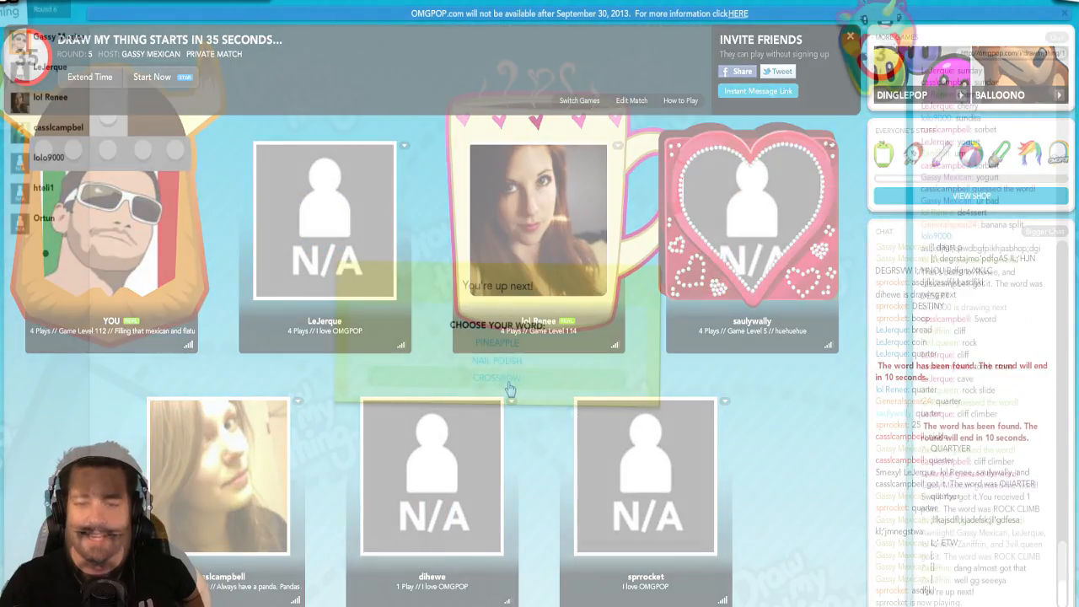
Choose PINEAPPLE as the word to draw this turn.
{"action": "left_click", "coordinate": [489, 343]}
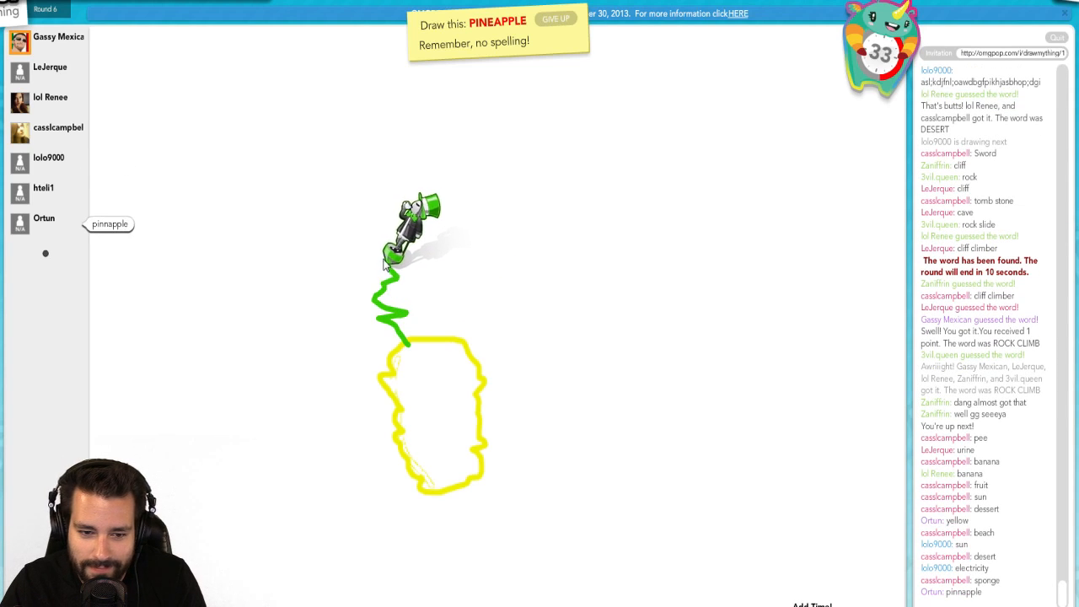
Add more green zigzag leaves on top of the yellow pineapple body.
{"action": "left_click_drag", "start_coordinate": [413, 270], "coordinate": [439, 338]}
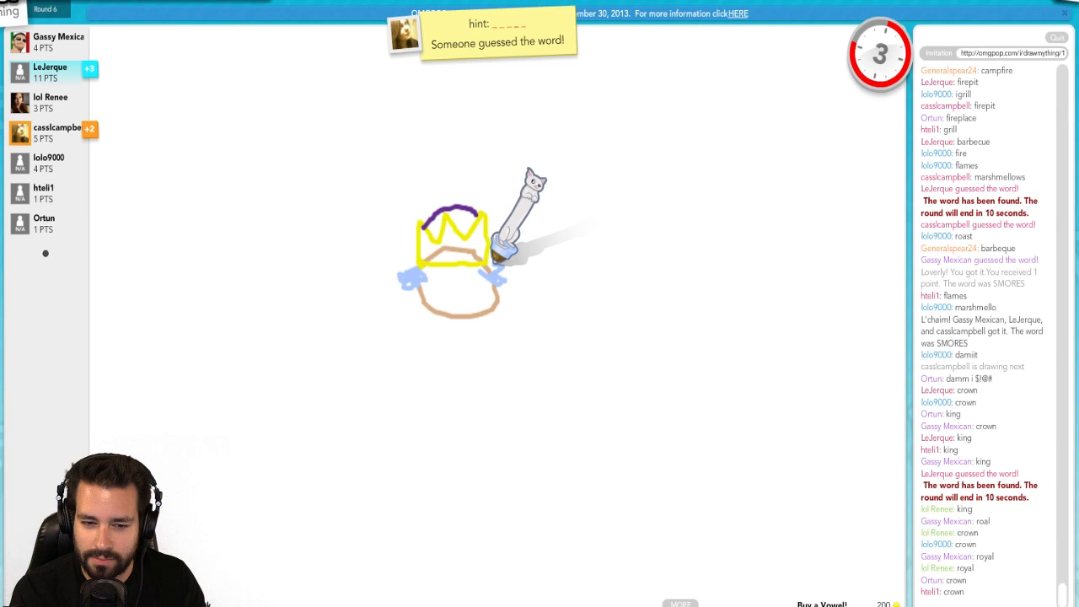
Guess 'tiara' for the yellow crown drawing.
{"action": "type", "text": "tiara"}
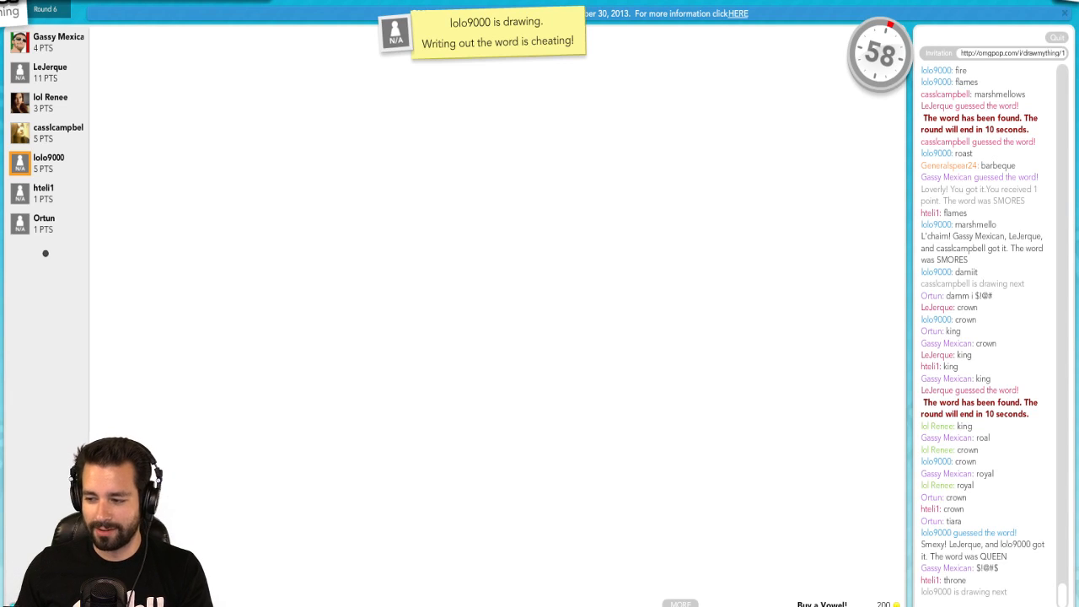
Drag across the canvas while guessing lolo9000's TV drawing.
{"action": "left_click_drag", "start_coordinate": [332, 278], "coordinate": [476, 451]}
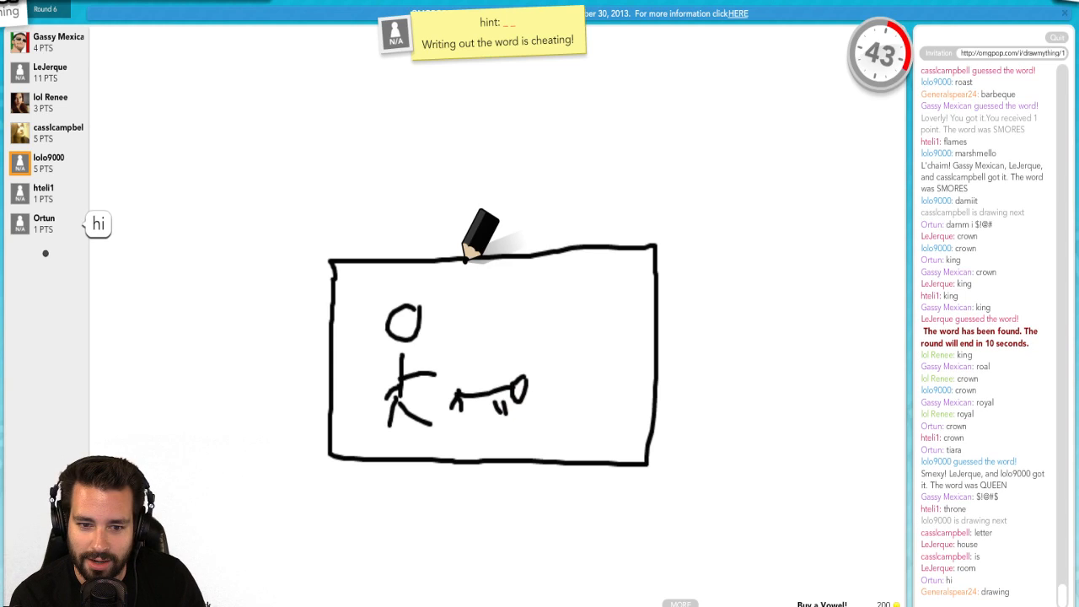
{"action": "left_click_drag", "start_coordinate": [463, 253], "coordinate": [581, 76]}
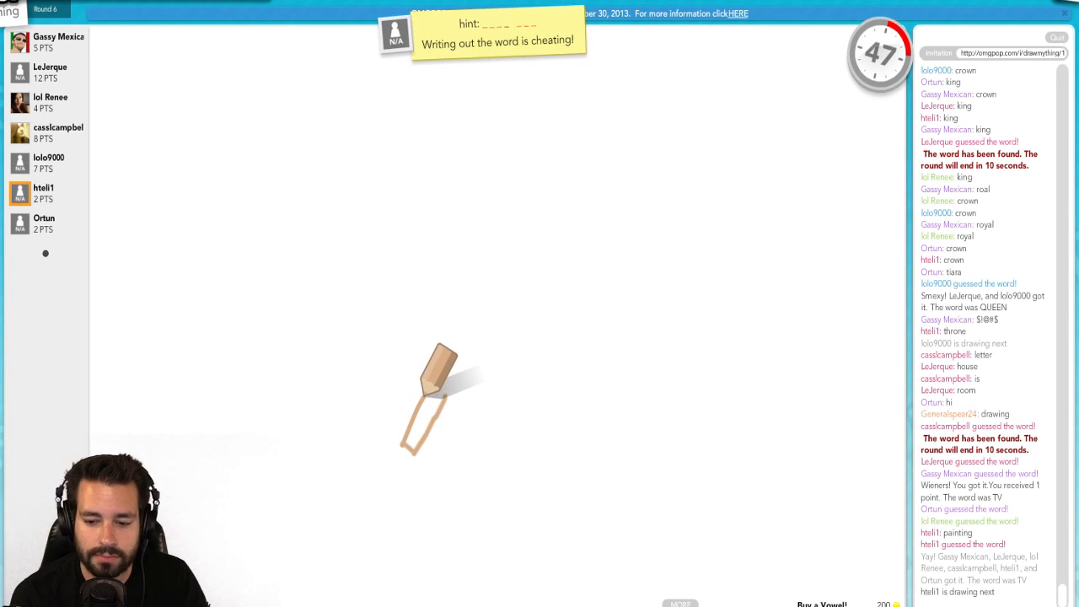
{"action": "type", "text": "kilt"}
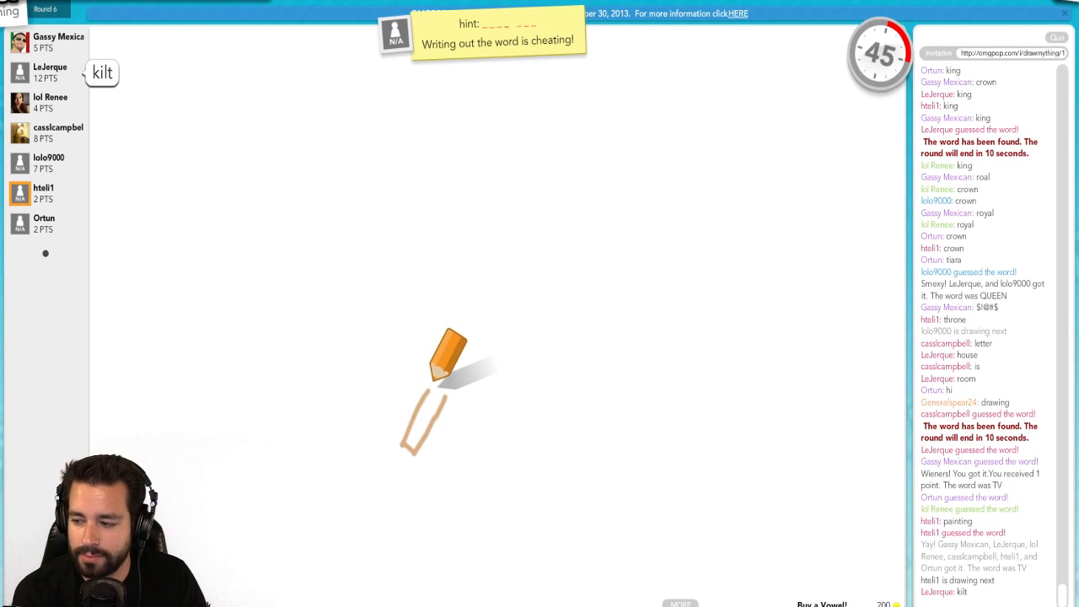